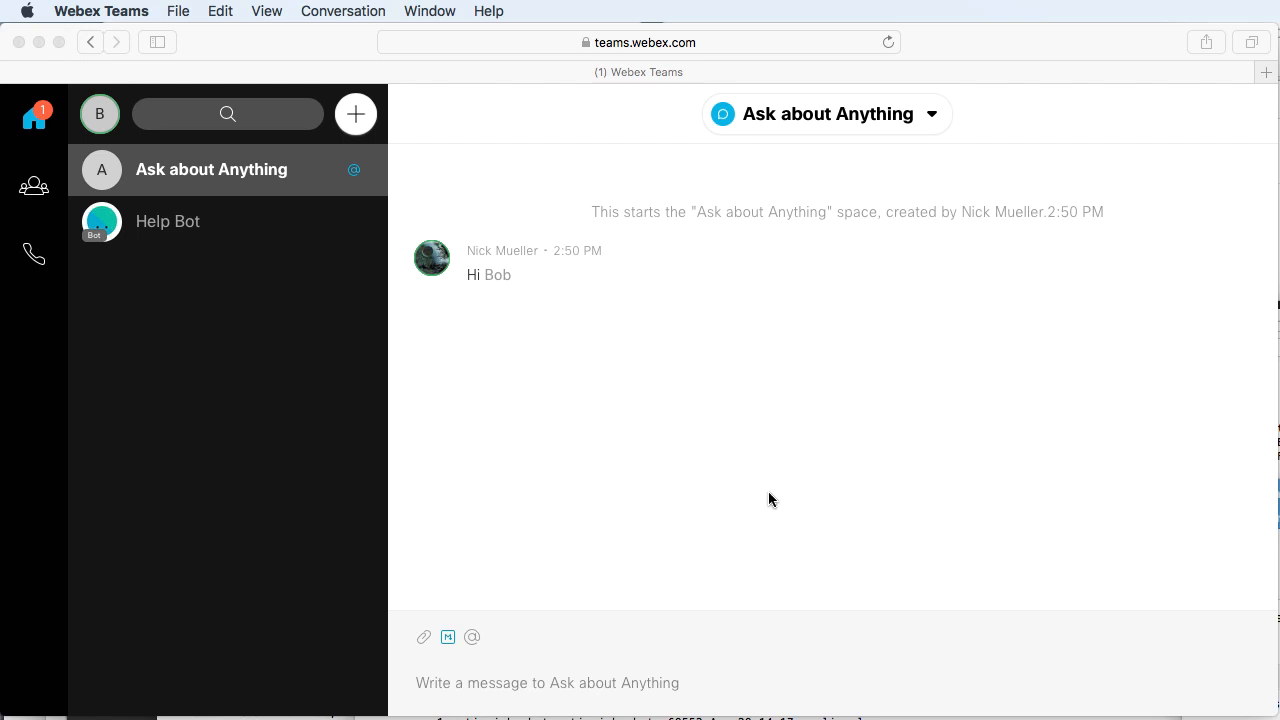
pyautogui.moveTo(688, 514)
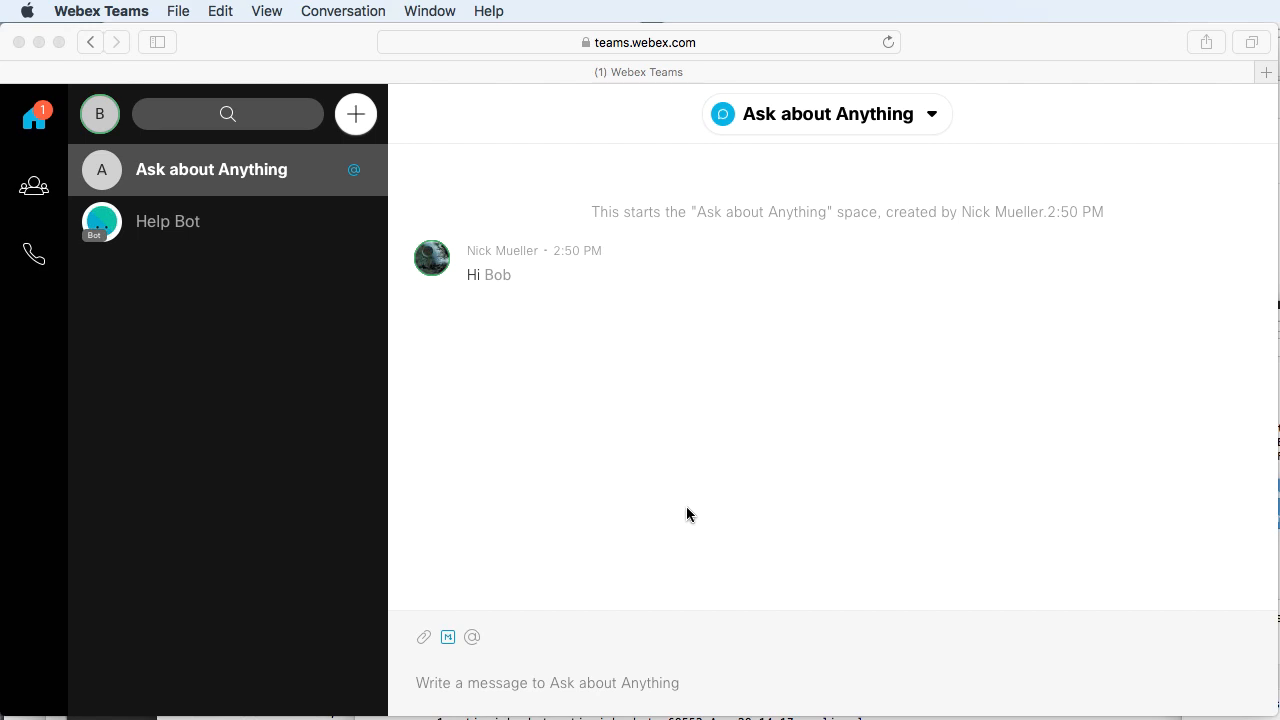
# Reply "Hi Nick" to Nick's greeting in the Ask about Anything space
pyautogui.click(547, 683)
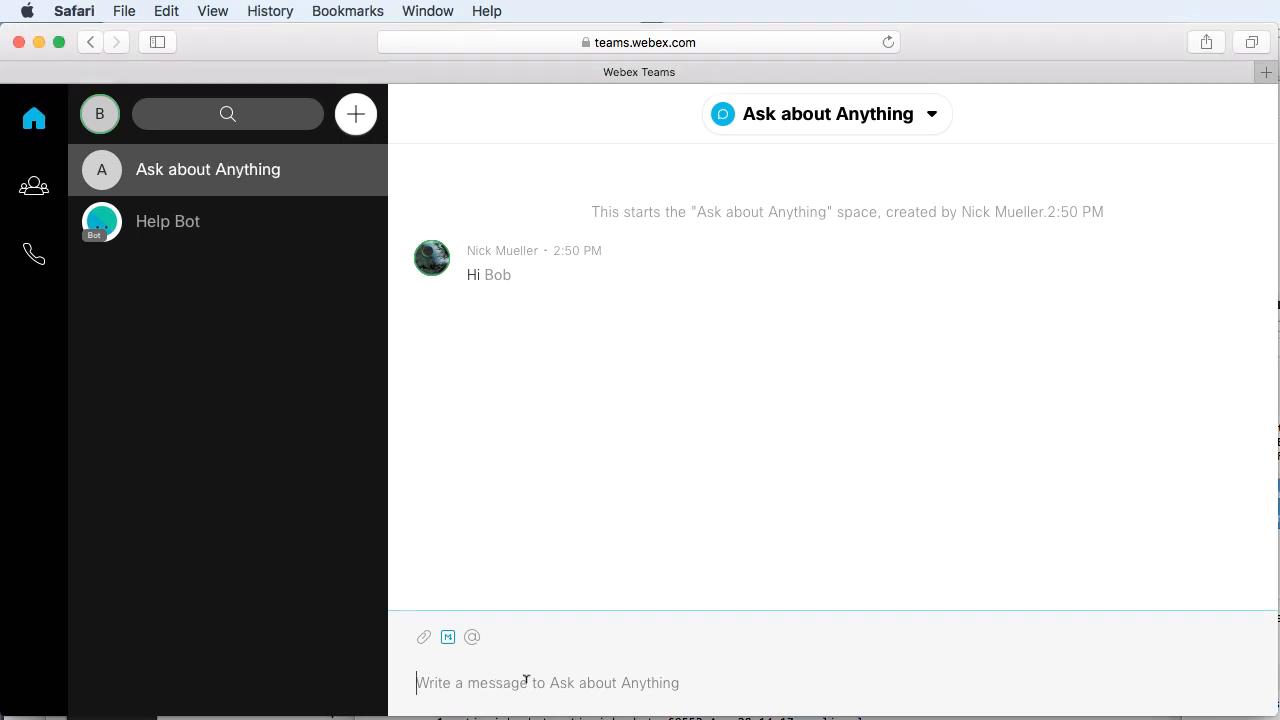
pyautogui.moveTo(547, 683)
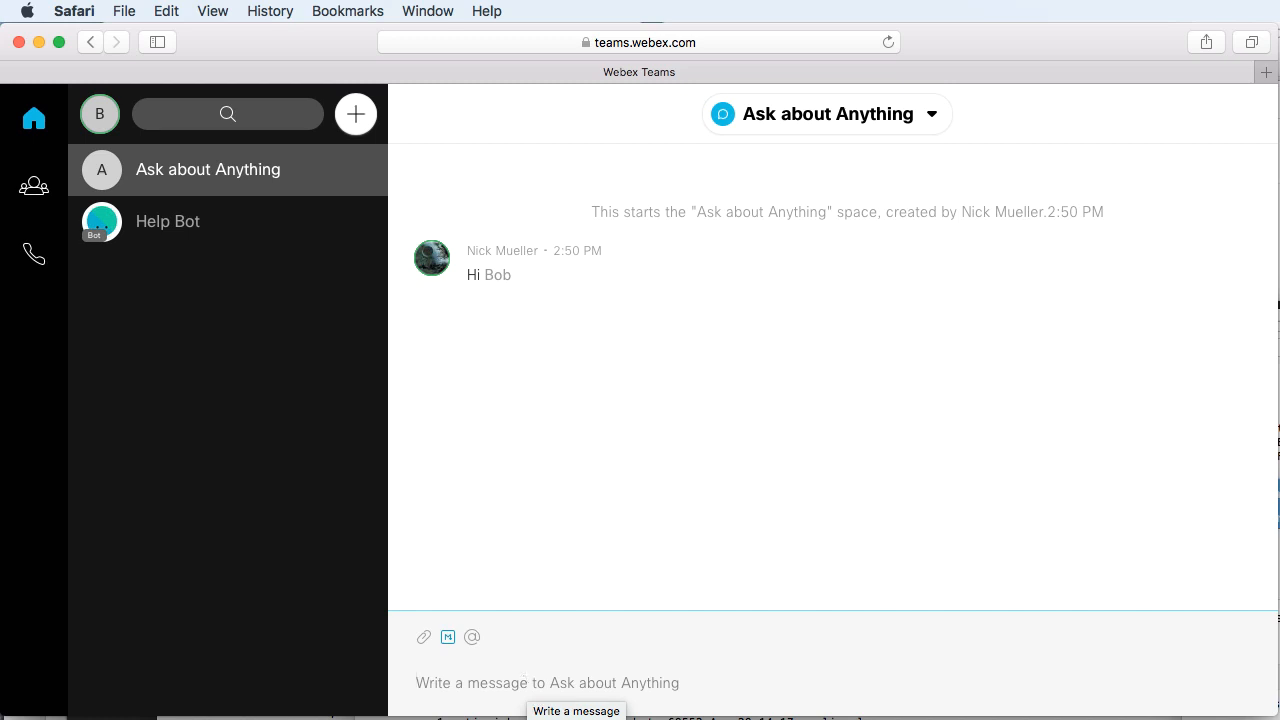
pyautogui.write('Hi Nick')
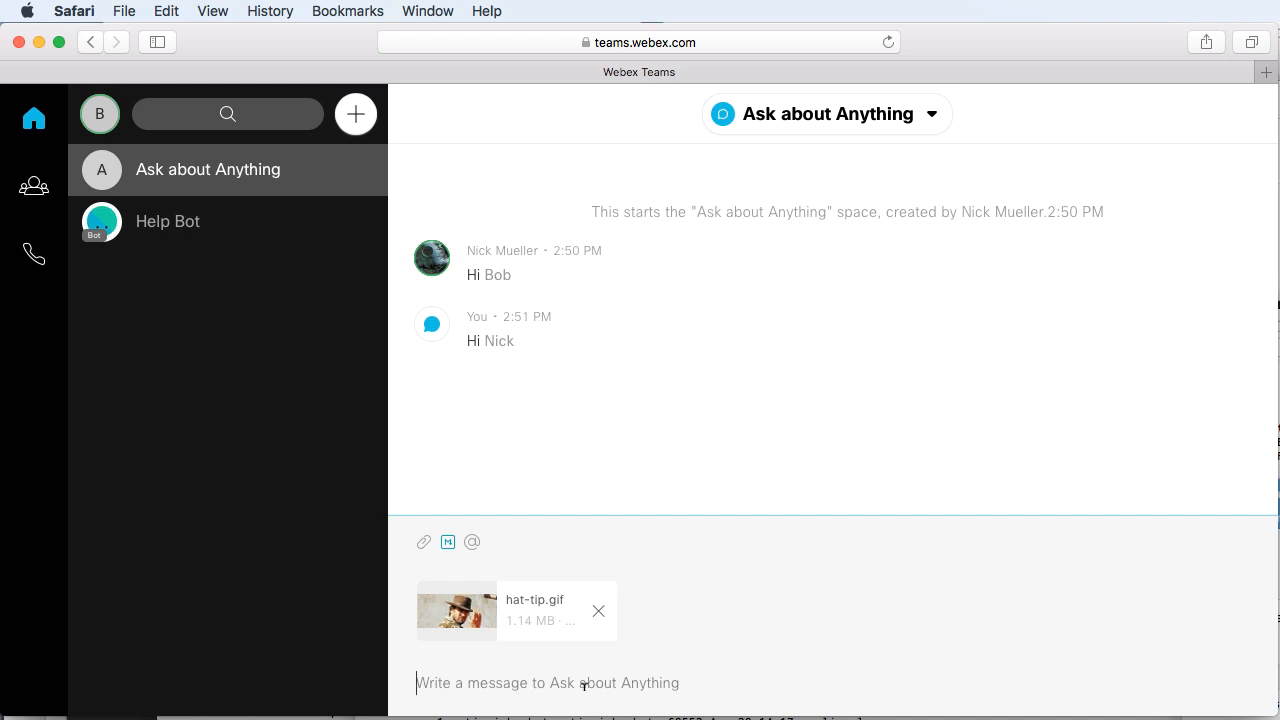
# Send the staged hat-tip.gif with the caption "hat-tip to you"
pyautogui.write('hat-')
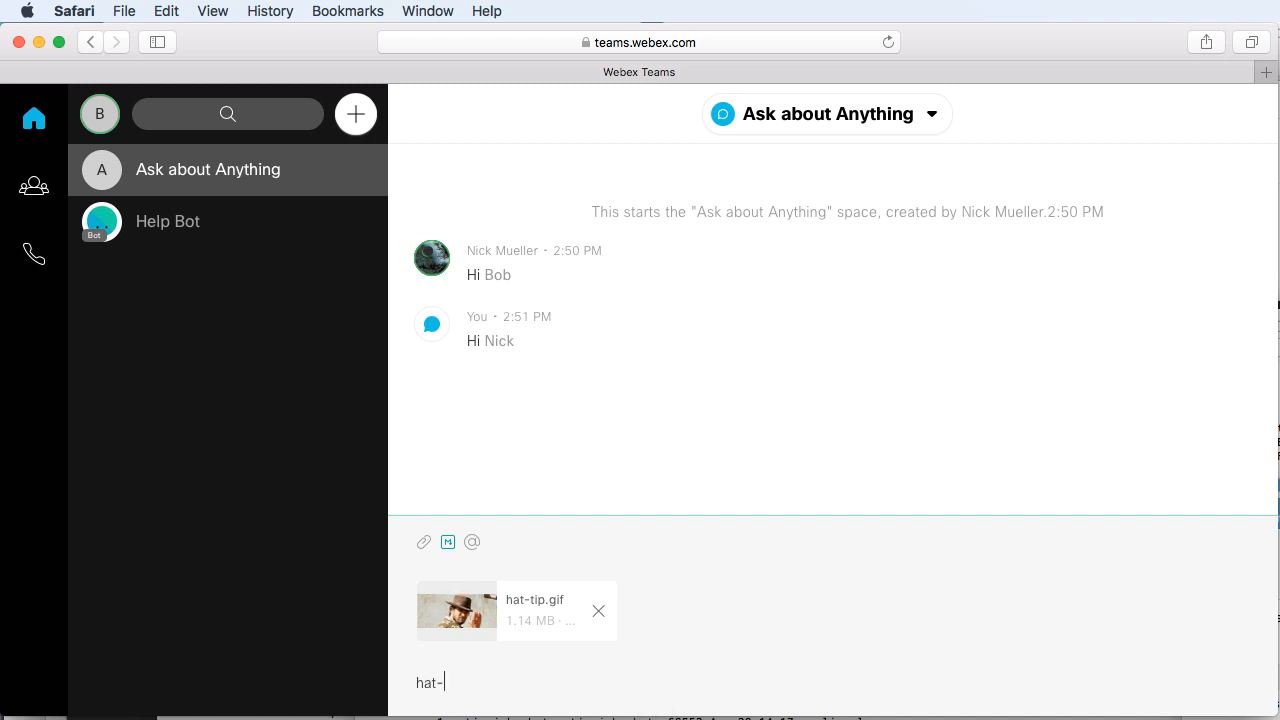
pyautogui.write('tip to you')
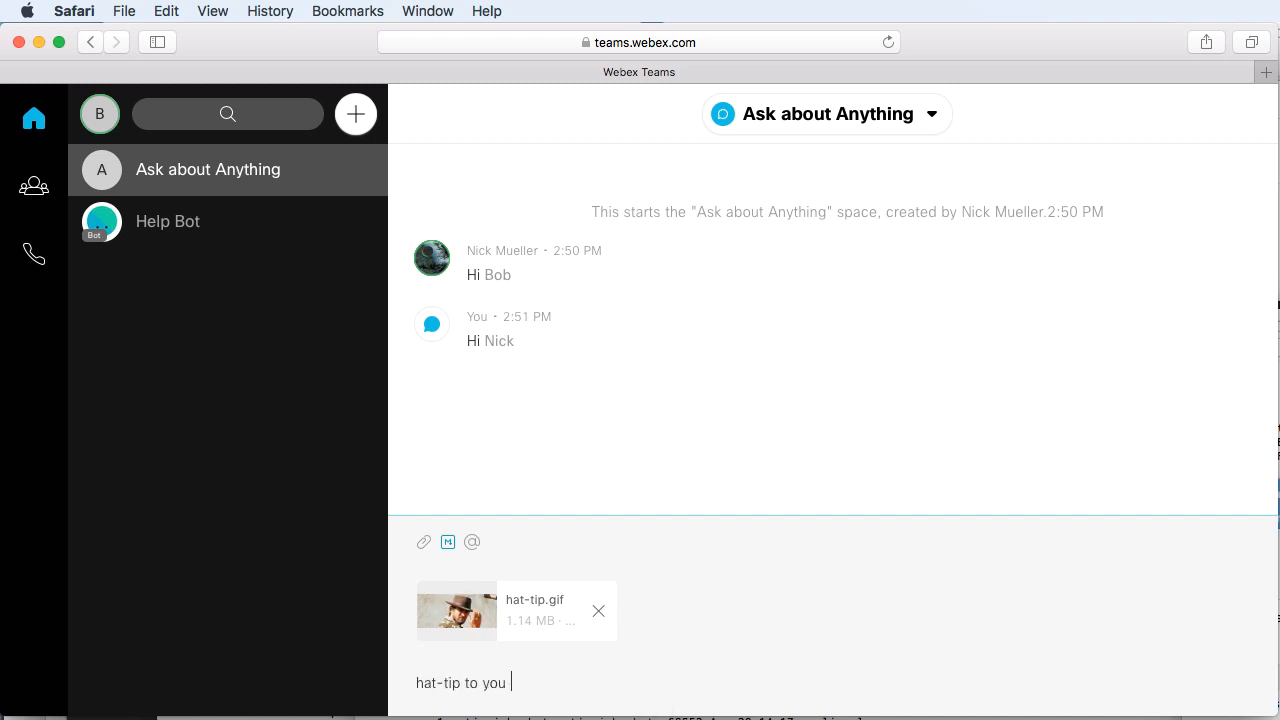
pyautogui.press('enter')
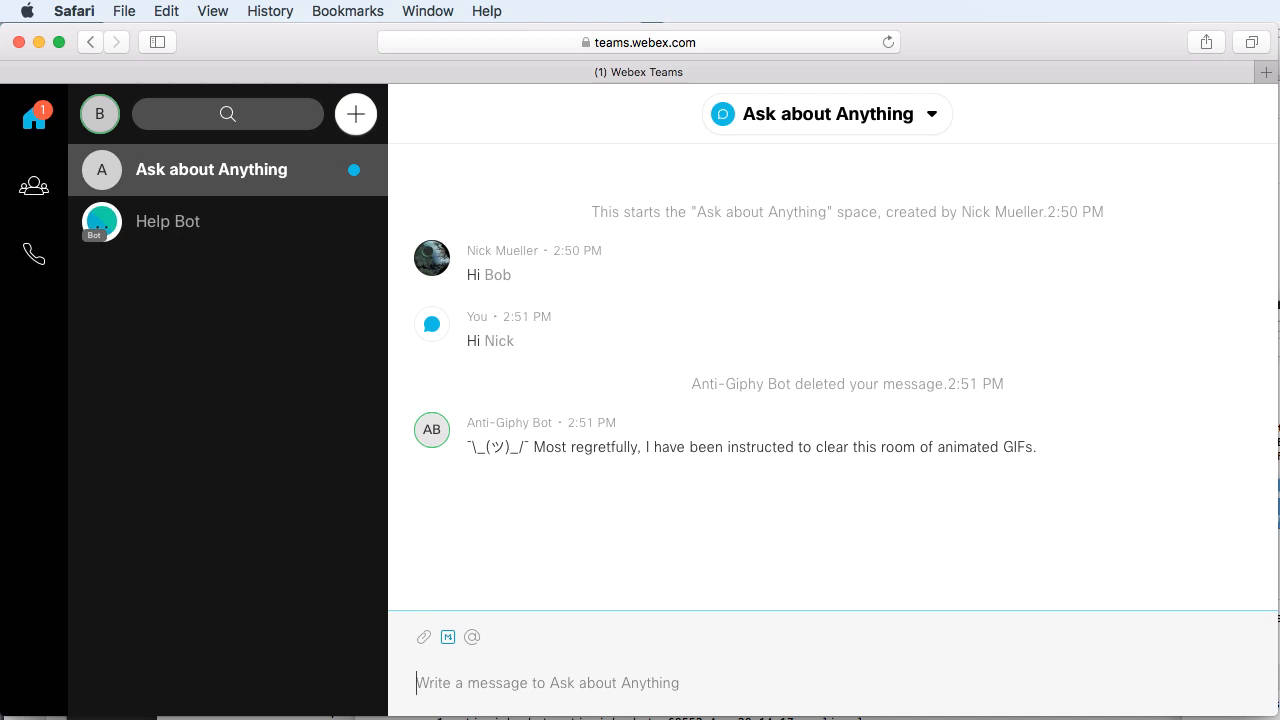
# Open Ask about Anything to read Anti-Giphy Bot's apology for deleting the GIF
pyautogui.click(228, 169)
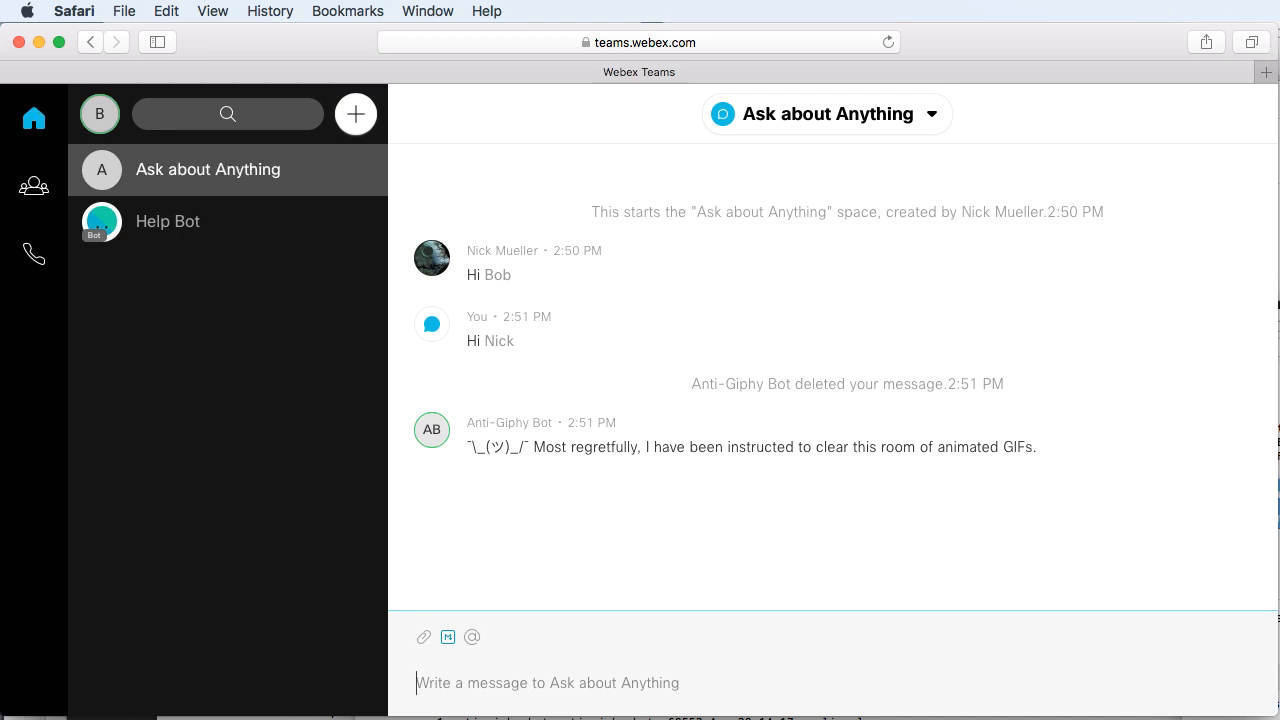